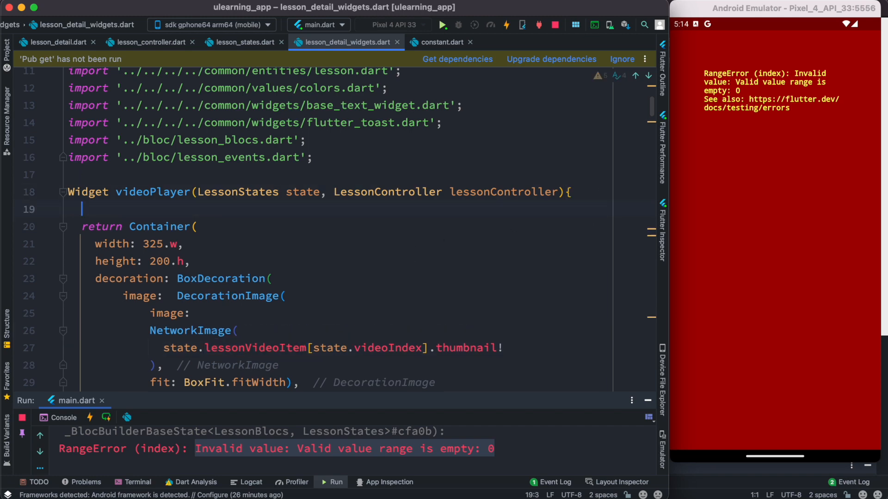
# Add debug prints for 'my video items len' and video index reading state.lessonVideoItem.length and state.videoIndex
pyautogui.write("print('')")
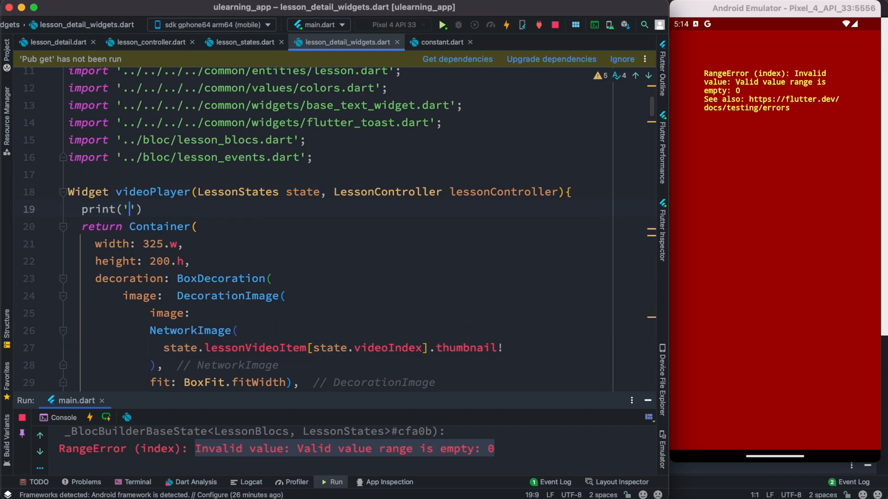
pyautogui.write('my video items lenght is ${')
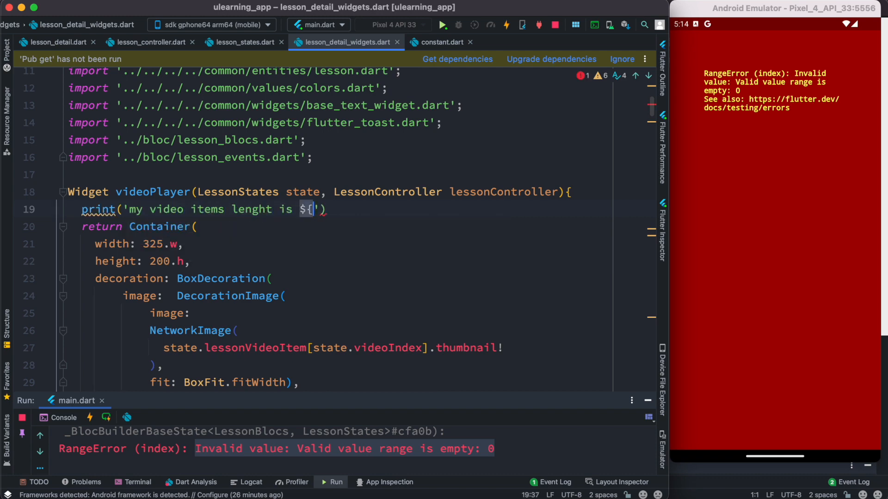
pyautogui.write('state.lessonVideoItem.length}')
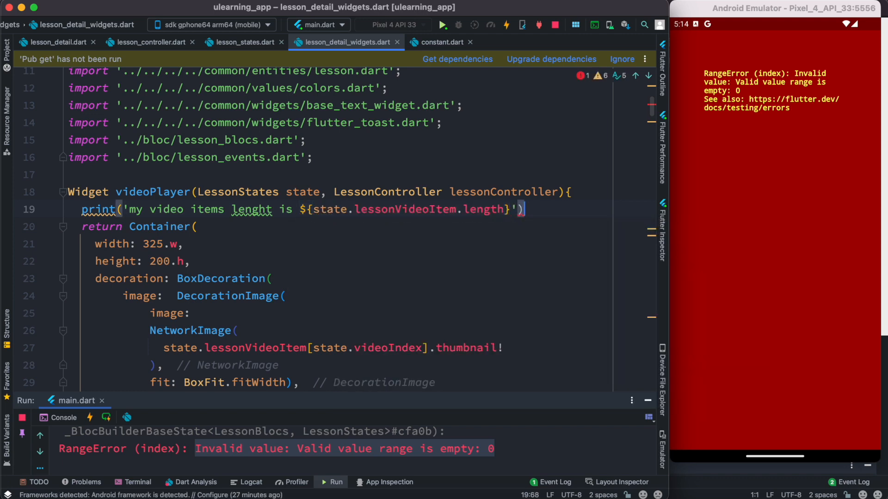
pyautogui.write("print('my video index is ${state.videoIndex}');")
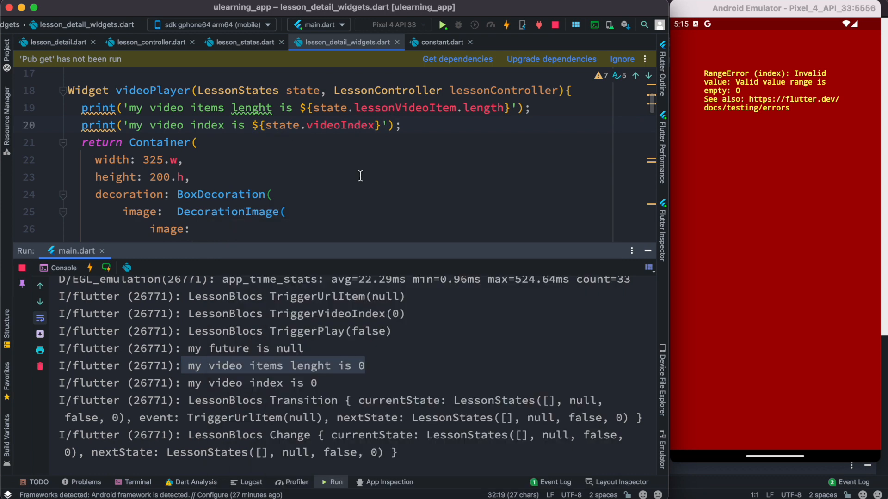
pyautogui.scroll(-3)
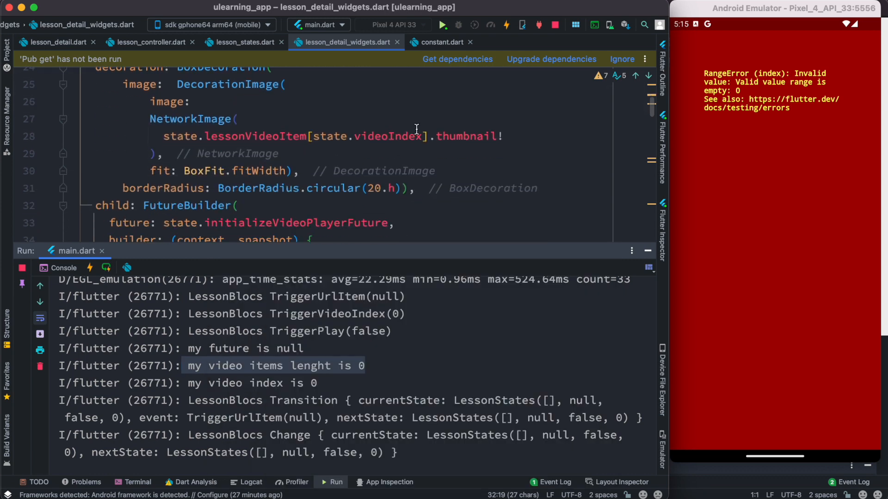
pyautogui.moveTo(438, 157)
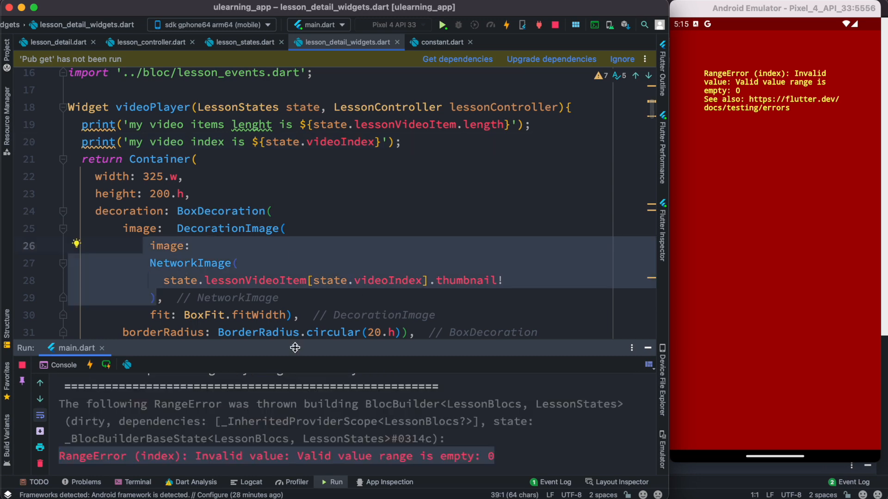
pyautogui.moveTo(339, 368)
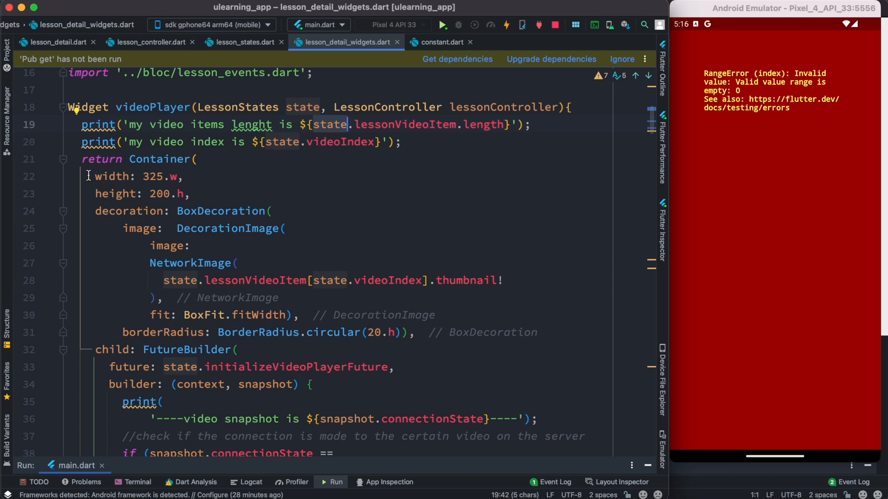
# Fold the returned Container in videoPlayer, select it and delete it
pyautogui.click(64, 159)
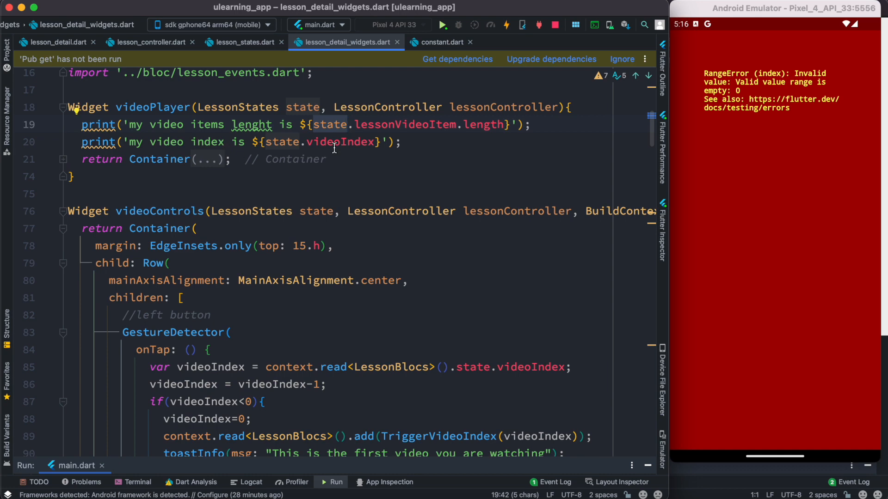
pyautogui.moveTo(241, 172)
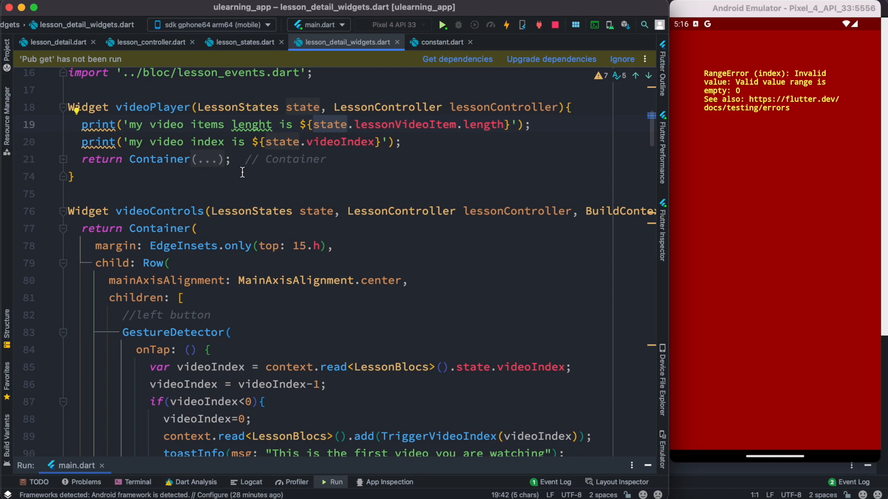
pyautogui.moveTo(240, 172)
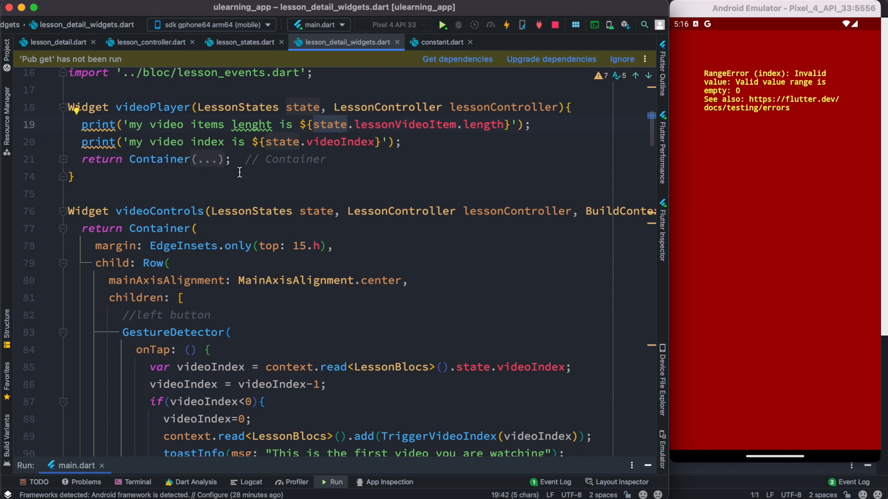
pyautogui.doubleClick(160, 159)
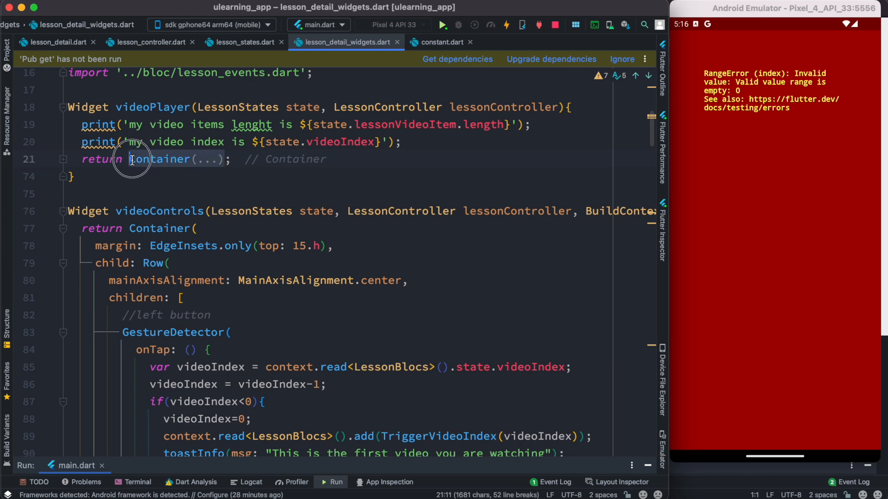
pyautogui.press('Delete')
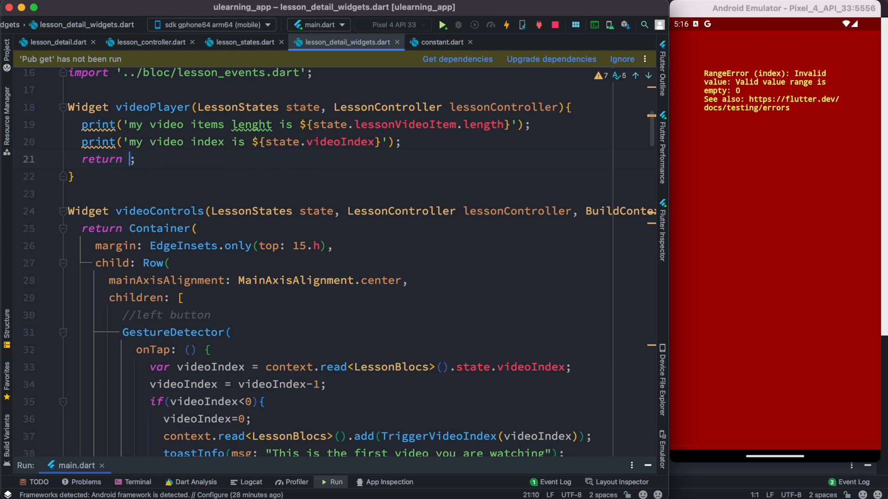
# Write the guard state.lessonVideoItem.isEmpty ? Container() : before the original Container
pyautogui.write('state.')
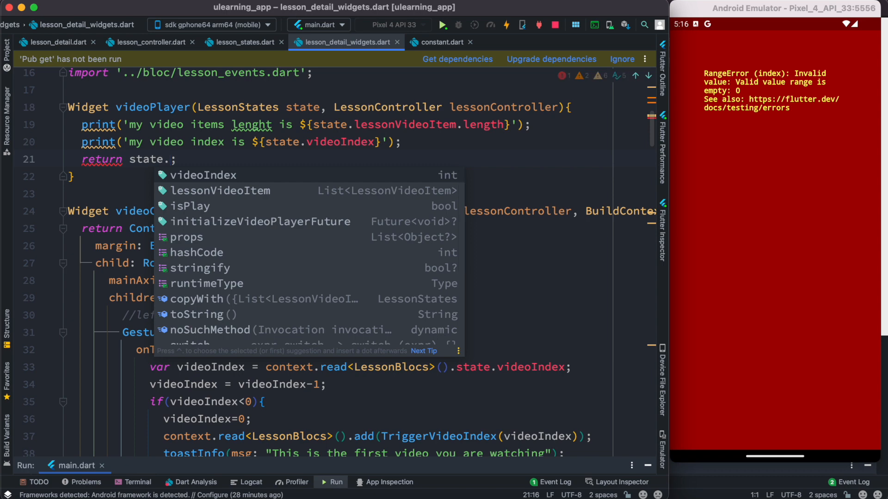
pyautogui.write('lessonVideoItem.')
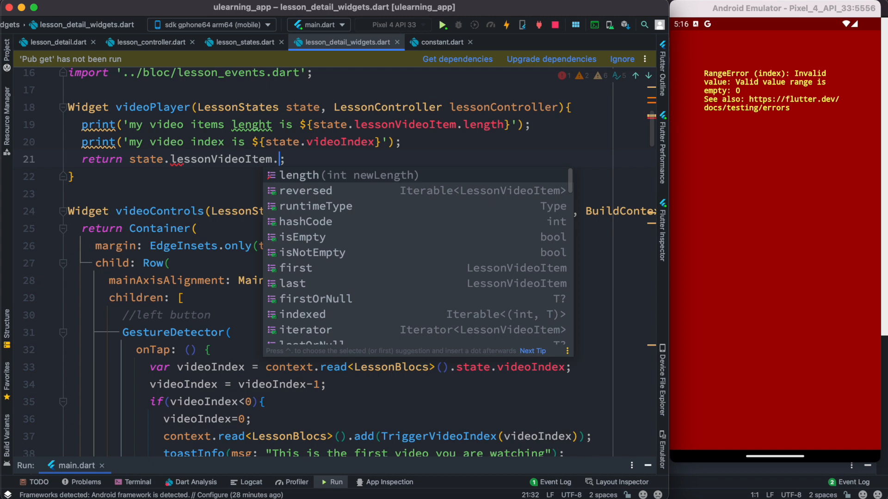
pyautogui.write('l')
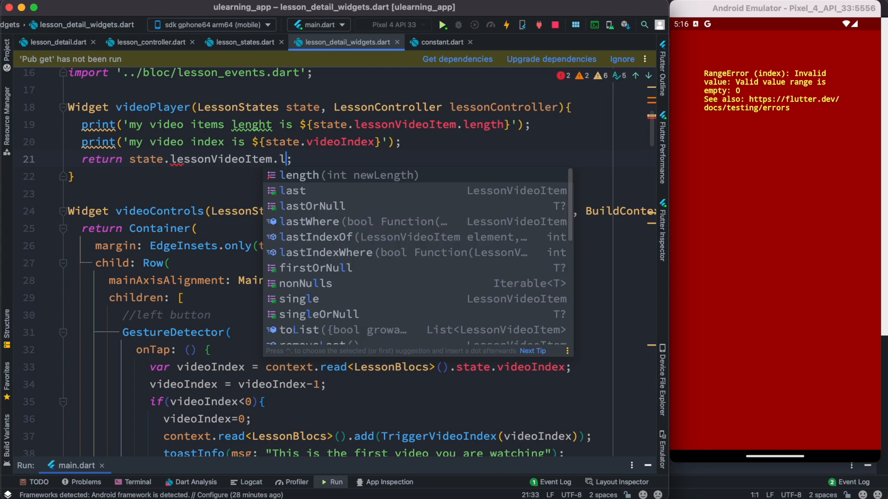
pyautogui.write('isEmpty')
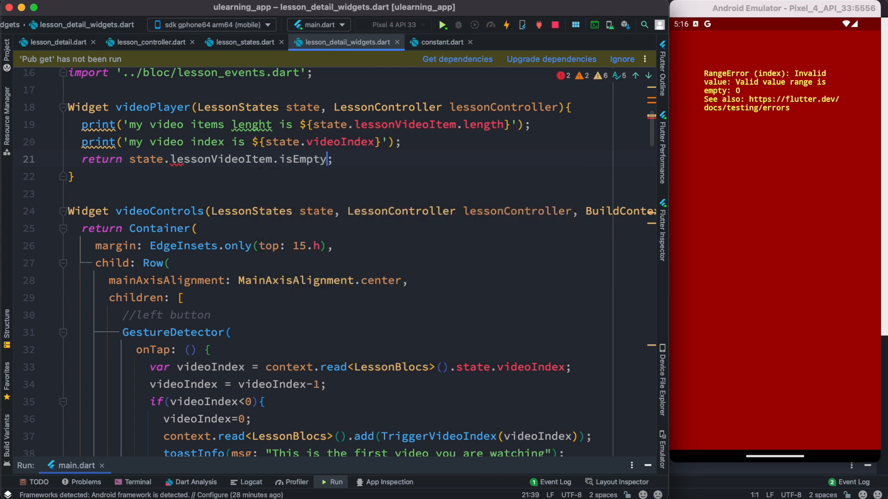
pyautogui.write('?Container():Container(')
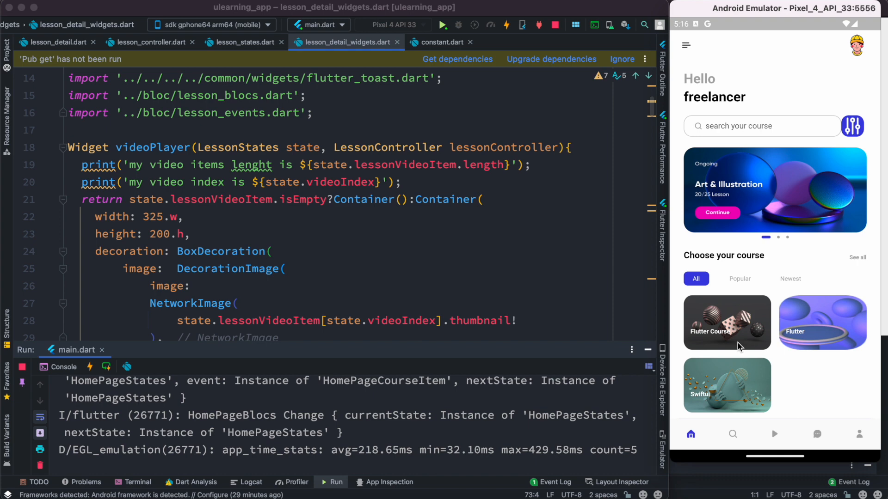
# In the emulator, open the Flutter Course and then its Flutter lesson detail screen
pyautogui.click(727, 322)
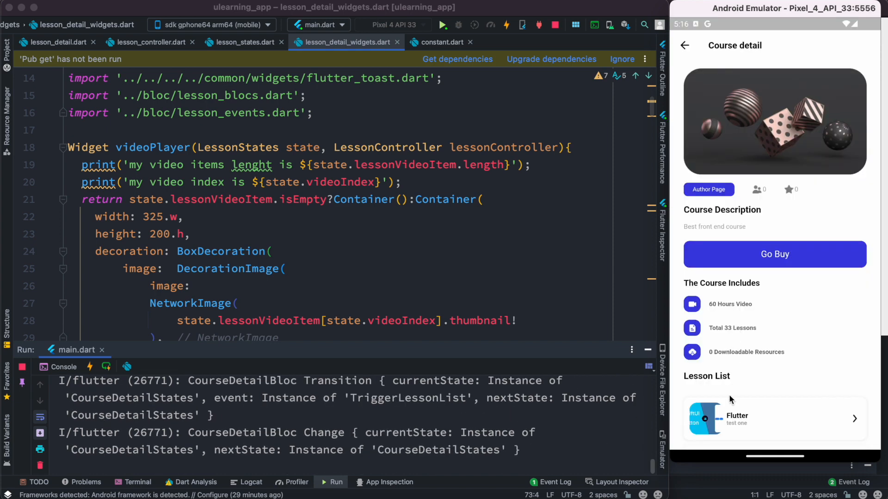
pyautogui.click(774, 418)
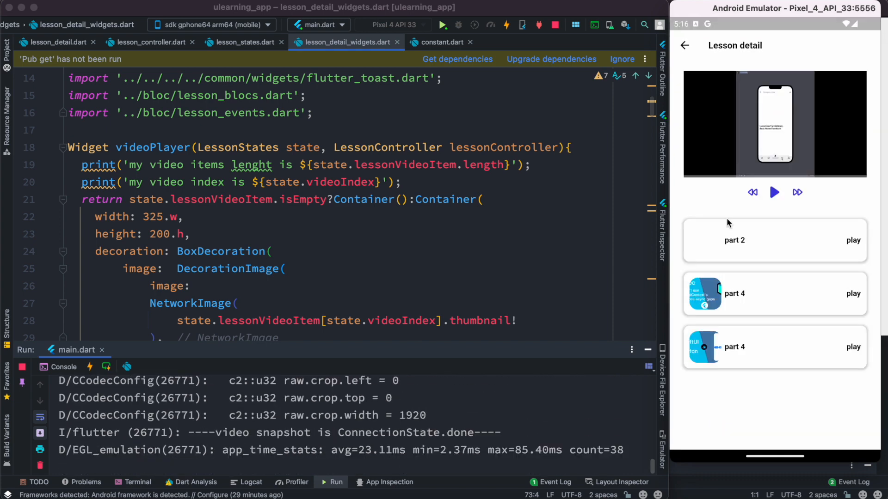